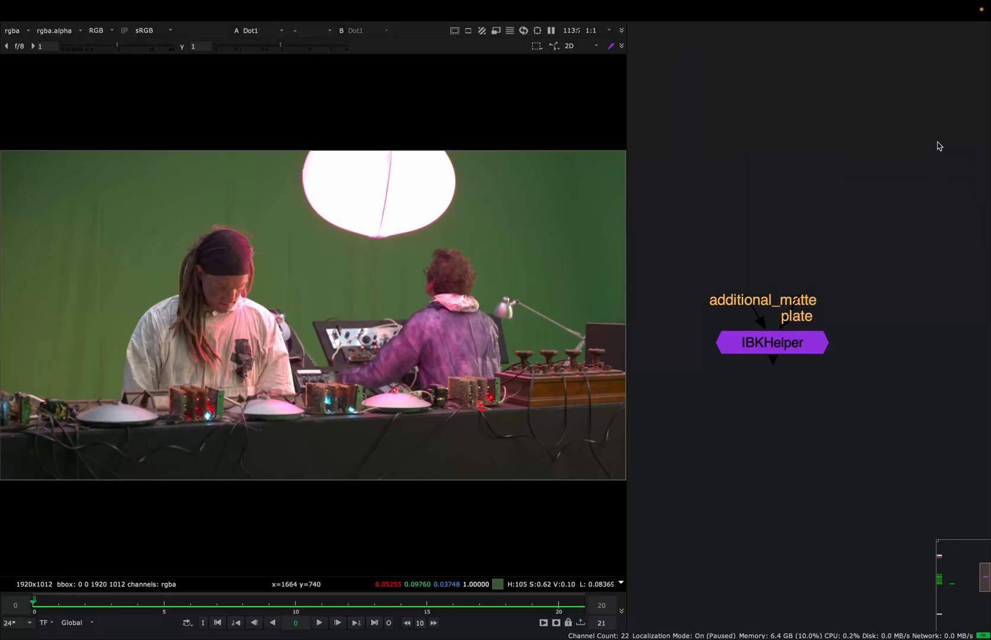
{"action": "mouse_move", "coordinate": [926, 220]}
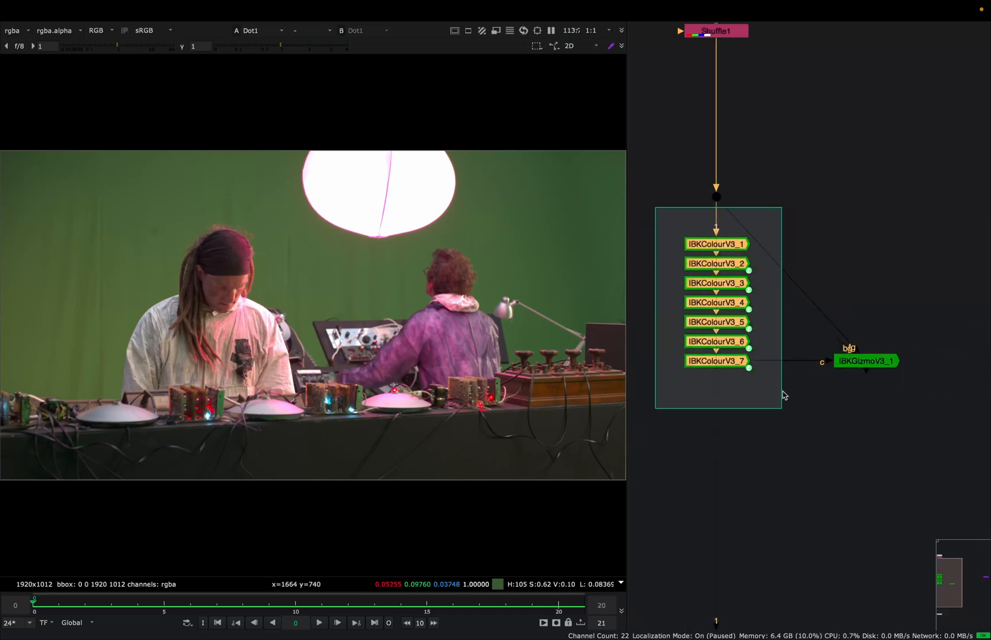
- Deselect the IBKColour nodes and view IBKGizmoV3_1's keyed output on black
{"action": "left_click", "coordinate": [809, 234]}
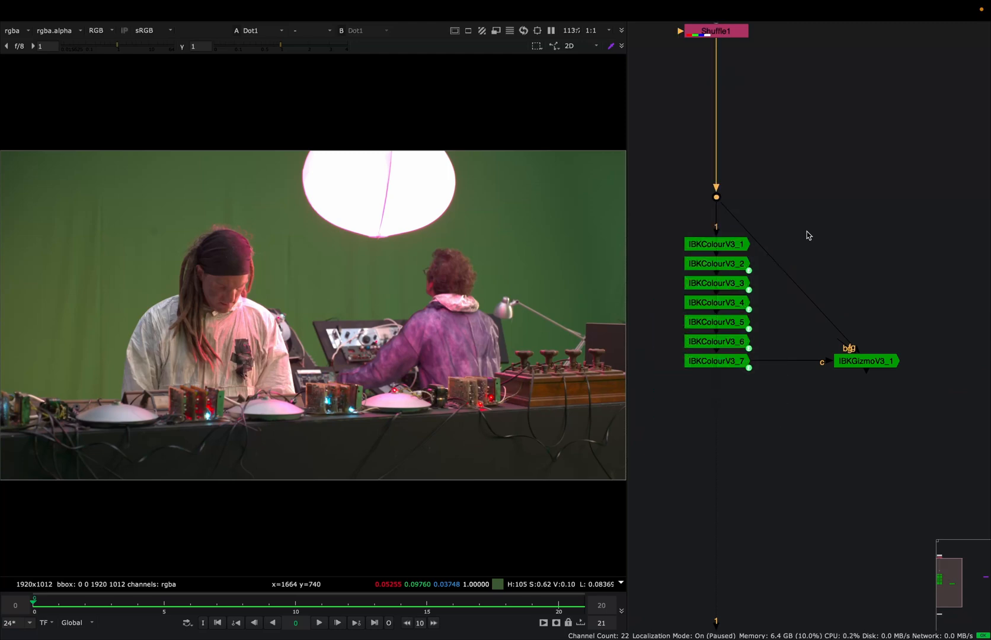
{"action": "mouse_move", "coordinate": [807, 212]}
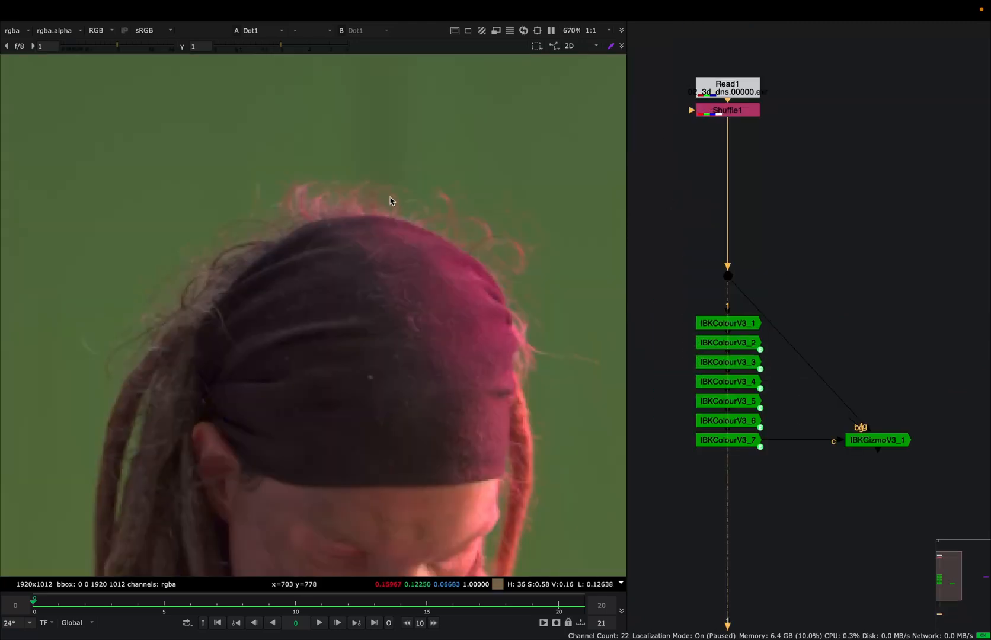
{"action": "mouse_move", "coordinate": [494, 198]}
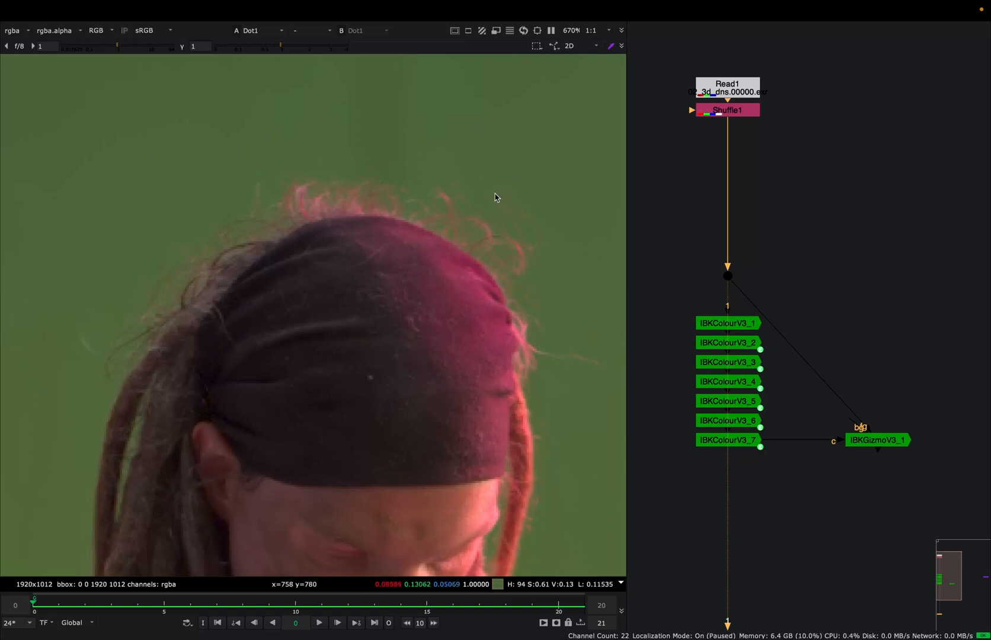
{"action": "scroll", "scroll_direction": "down", "scroll_amount": 3}
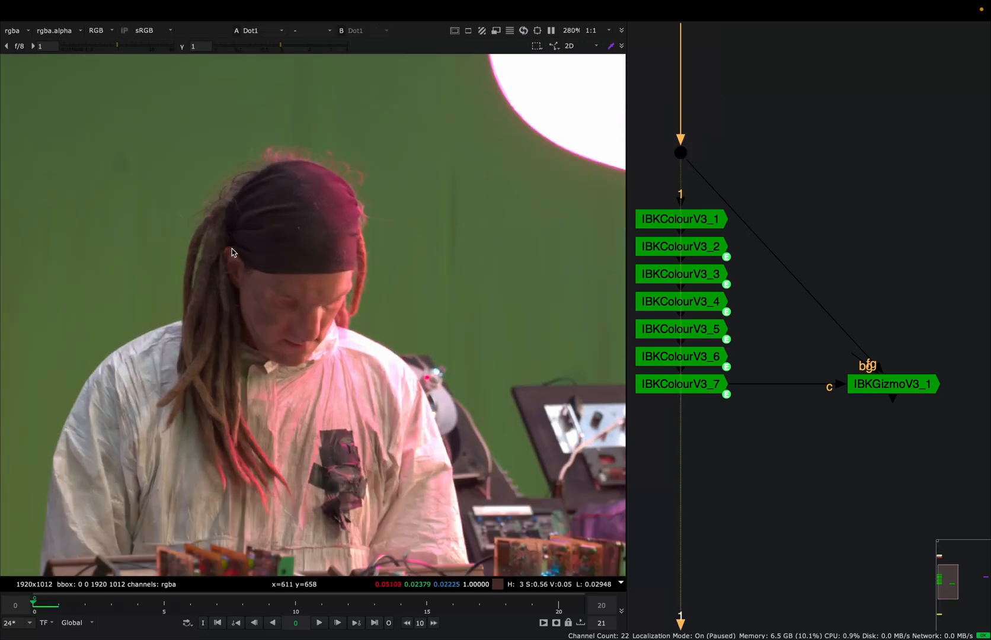
{"action": "left_click", "coordinate": [893, 384]}
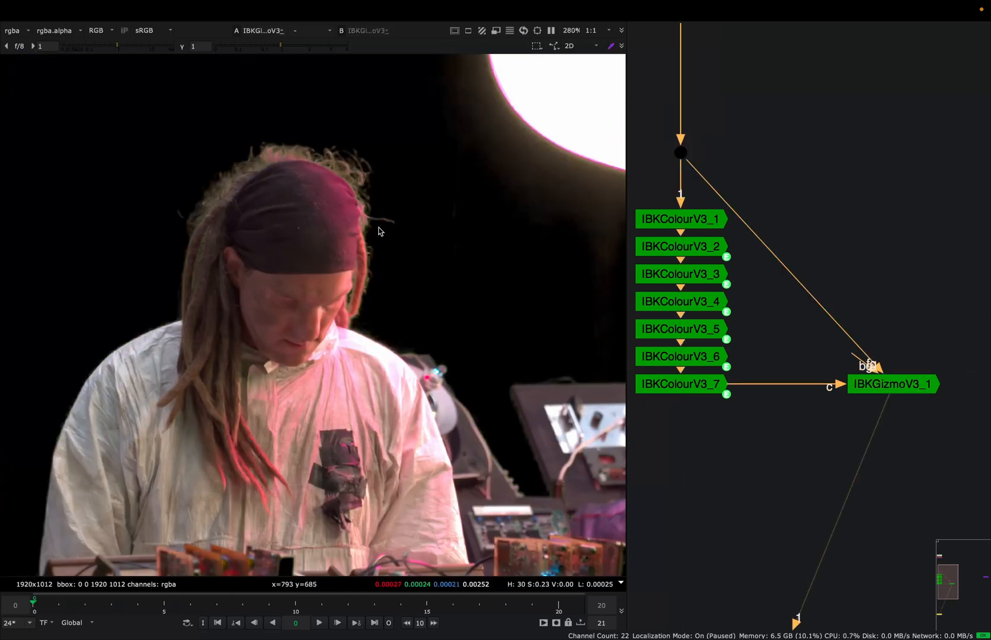
{"action": "mouse_move", "coordinate": [376, 198]}
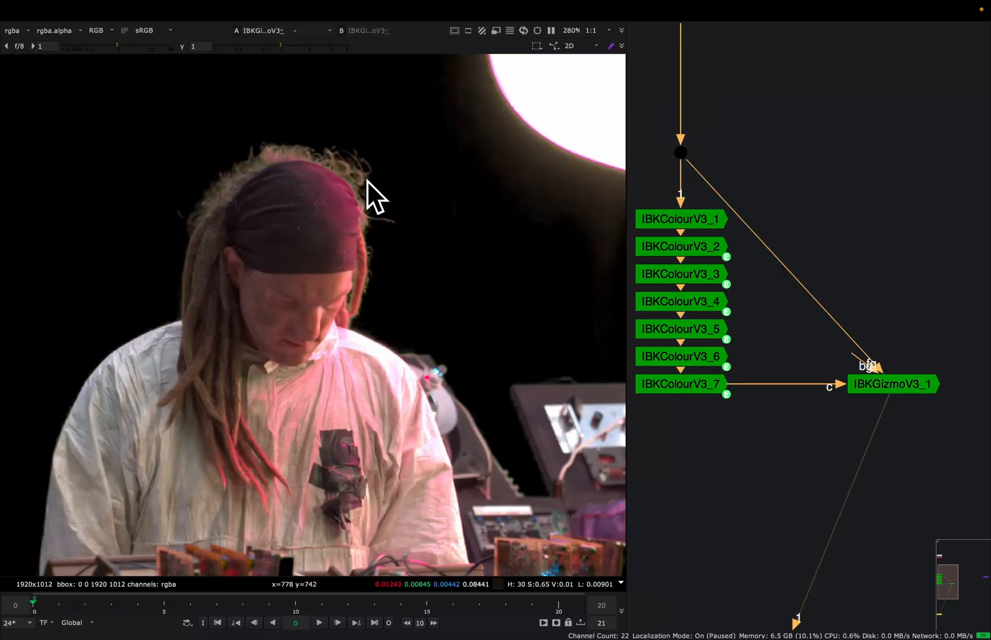
- Bring up IBKGizmoV3_1's properties and add a RotoPaint node on its bg input
{"action": "double_click", "coordinate": [892, 384]}
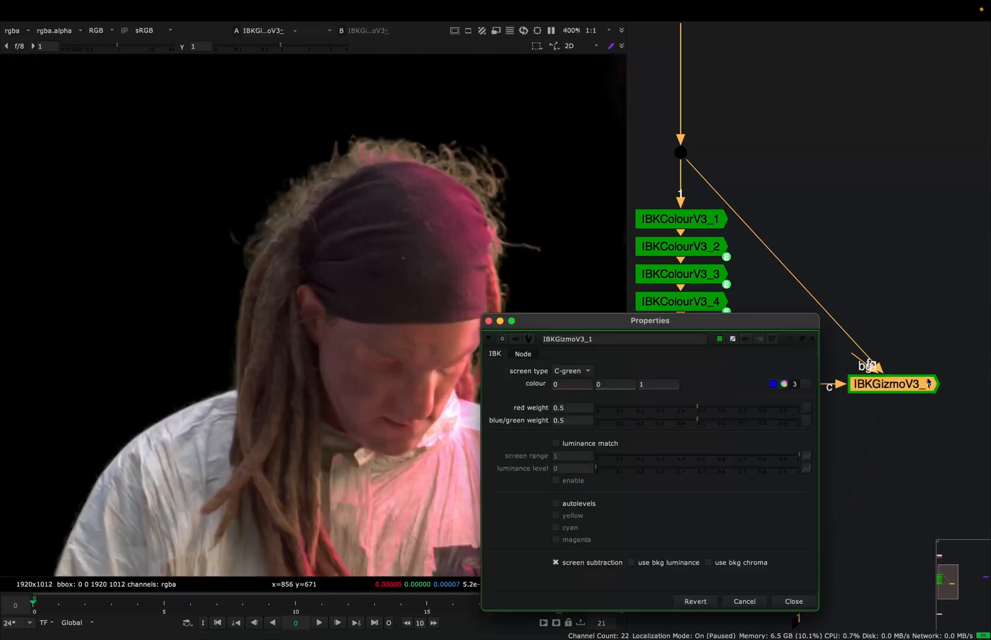
{"action": "left_click", "coordinate": [793, 601]}
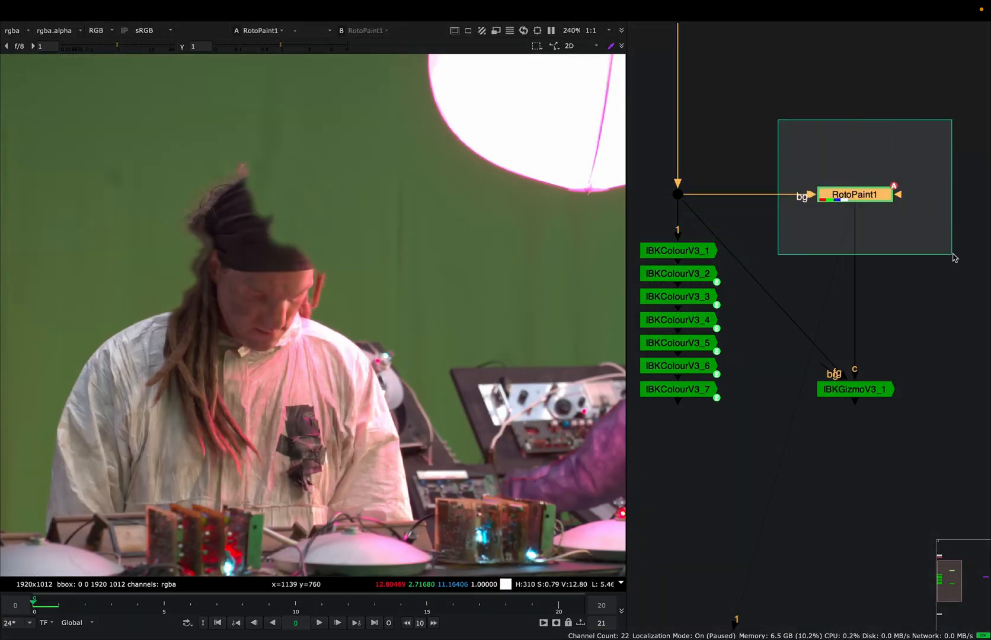
- Chain Roto-masked Multiply1, Blur1, Unpremult1 and Merge1 set to under beneath the plate
{"action": "left_click", "coordinate": [775, 234]}
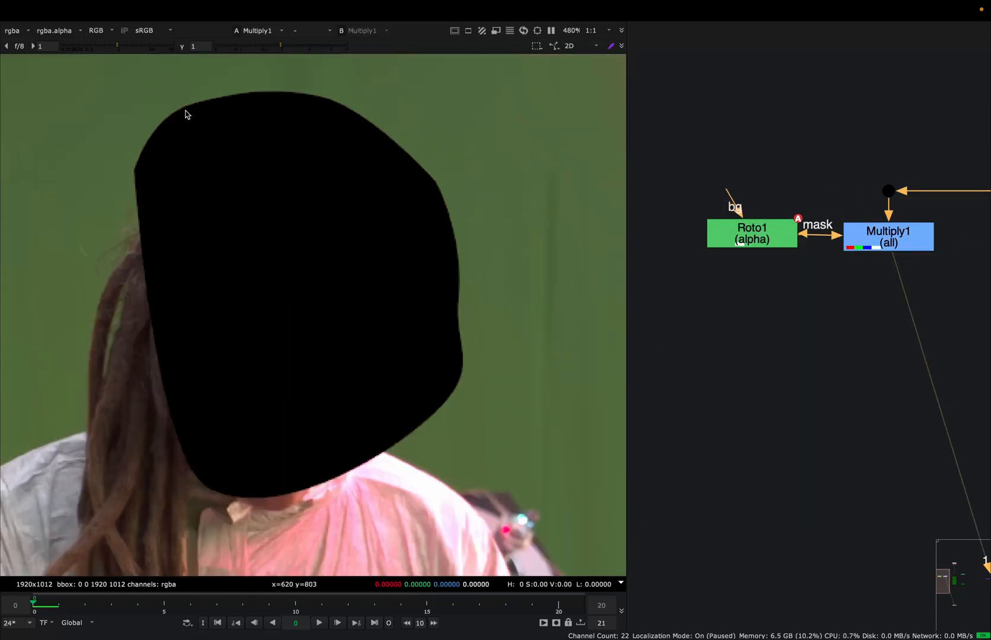
{"action": "mouse_move", "coordinate": [147, 121]}
{"action": "type", "text": "Unpremult [Merge]"}
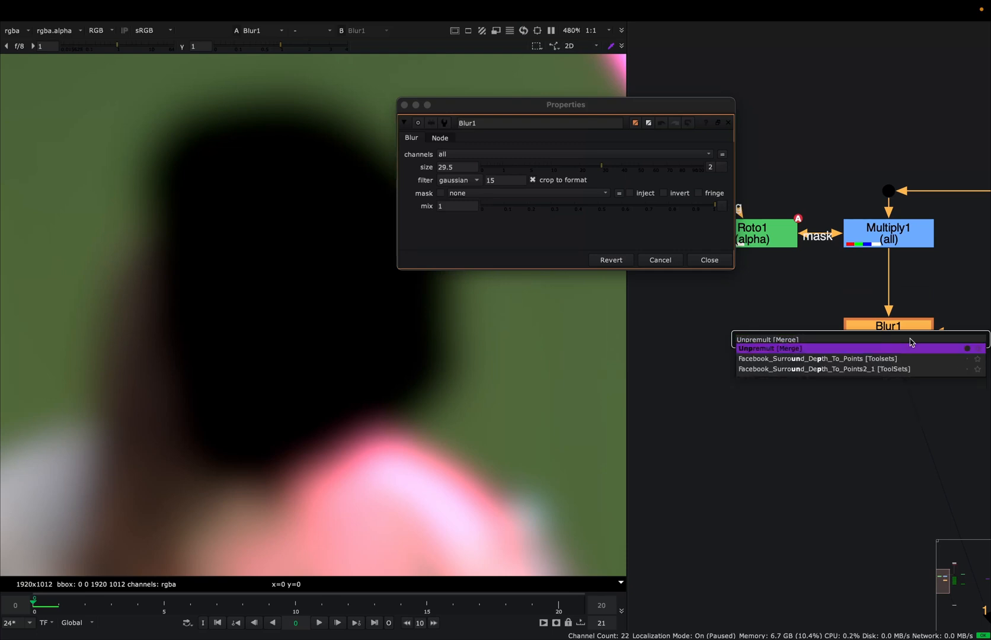
{"action": "left_click", "coordinate": [770, 348]}
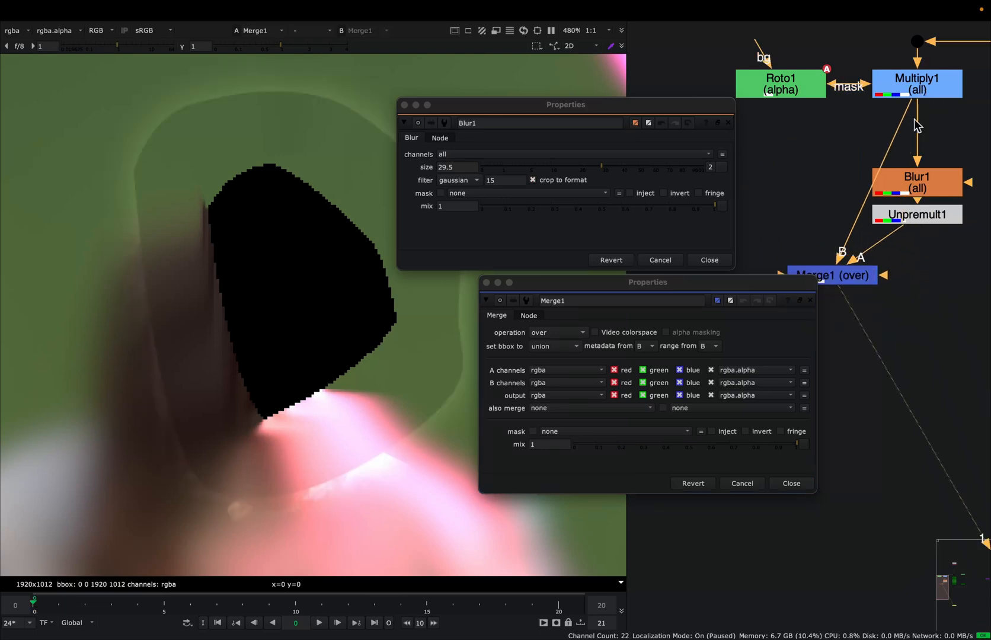
{"action": "left_click", "coordinate": [557, 332]}
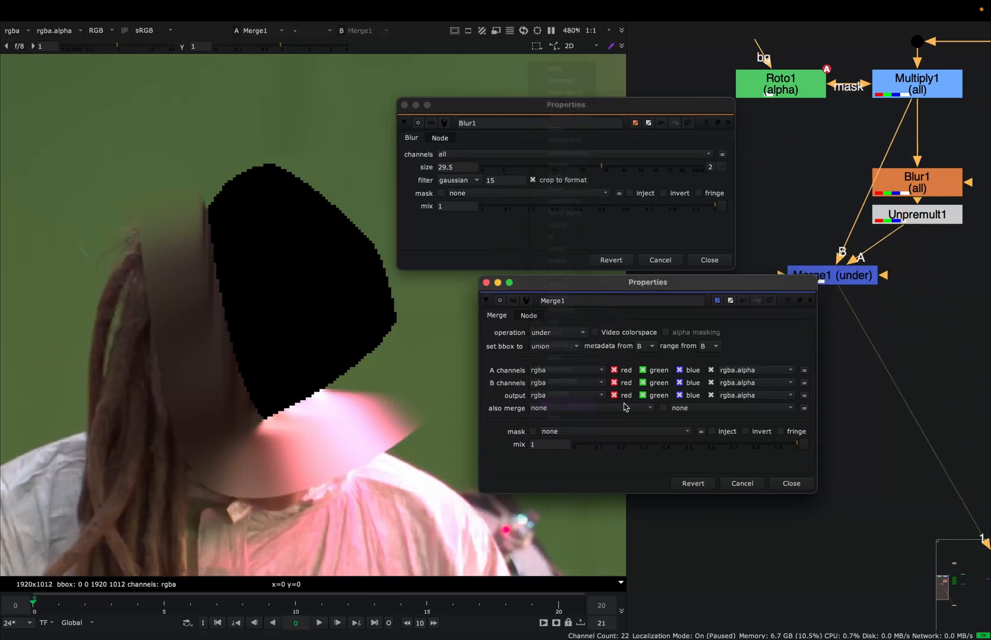
{"action": "left_click", "coordinate": [789, 484]}
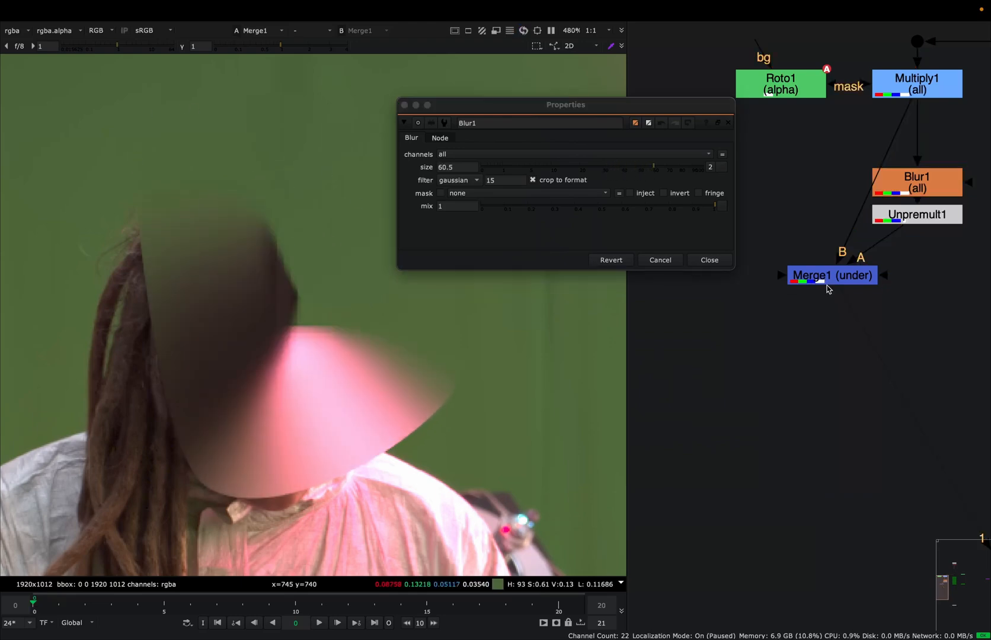
{"action": "left_click", "coordinate": [831, 275]}
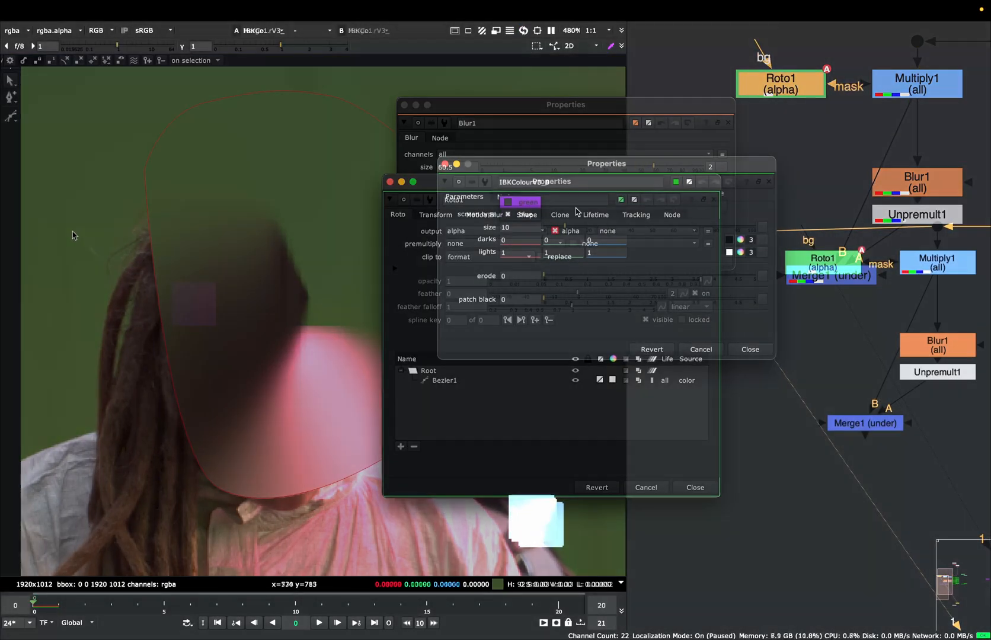
- Create IBKColourV3_8 from Merge1 with size 4 and patch black 18
{"action": "left_click", "coordinate": [694, 487]}
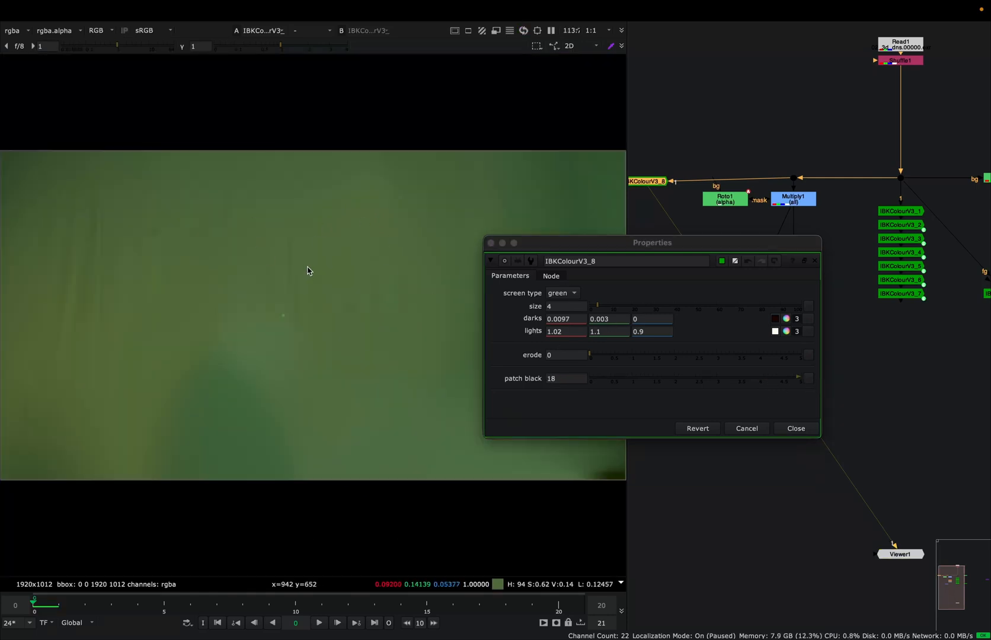
{"action": "mouse_move", "coordinate": [194, 309]}
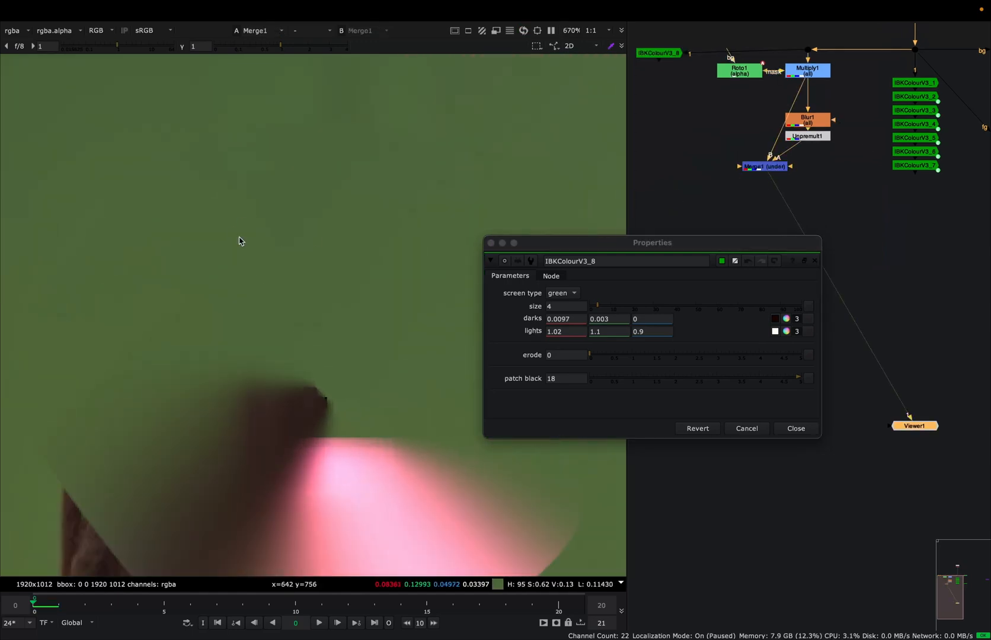
- Lower Blur1's size to about 2.3 for a crisper patch edge
{"action": "double_click", "coordinate": [808, 118]}
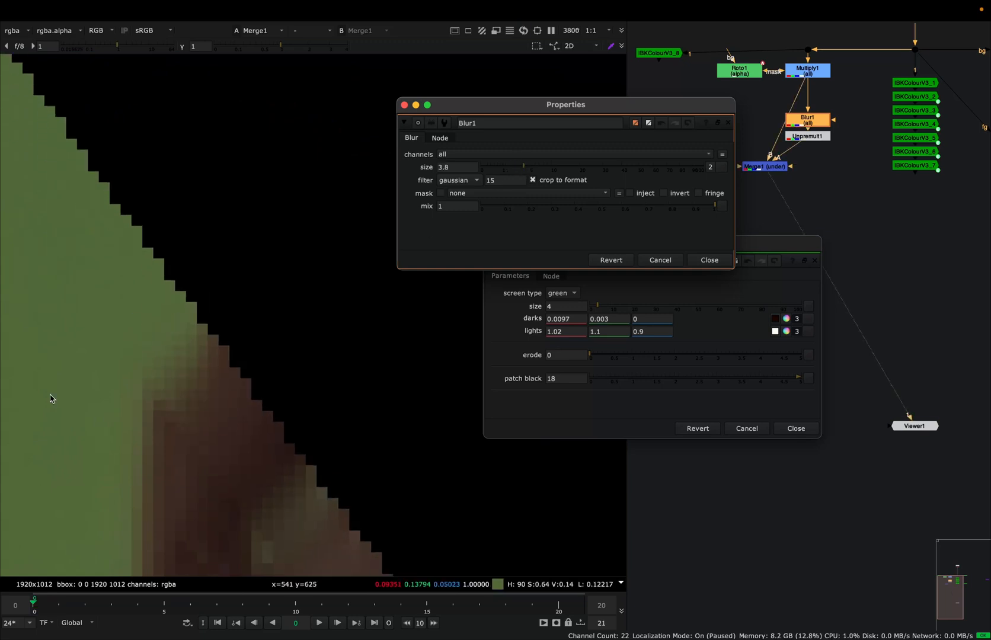
{"action": "mouse_move", "coordinate": [600, 207]}
{"action": "type", "text": "27"}
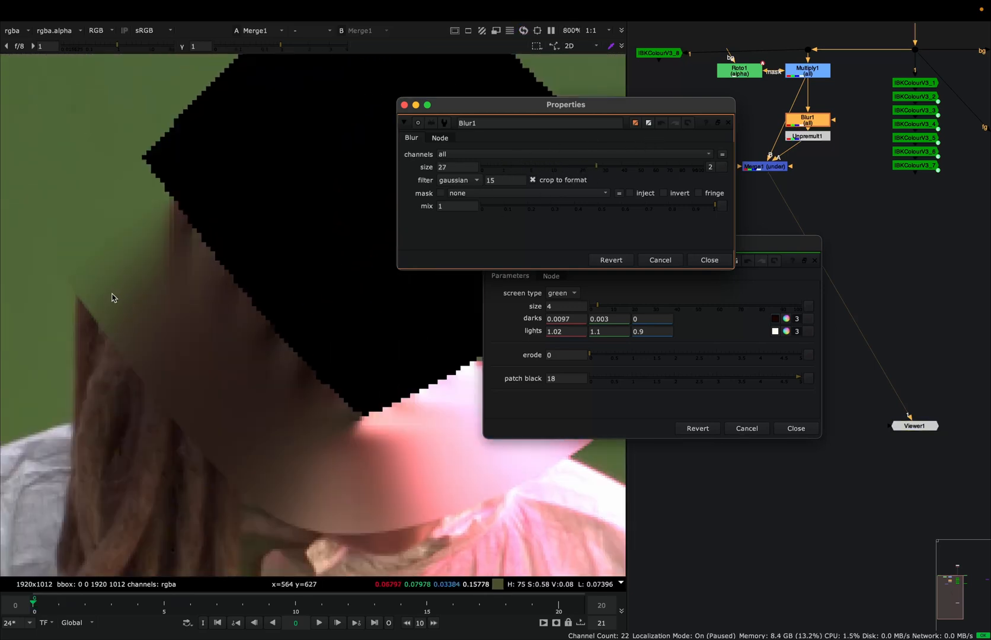
{"action": "scroll", "scroll_direction": "down", "scroll_amount": 3}
{"action": "type", "text": "2.3"}
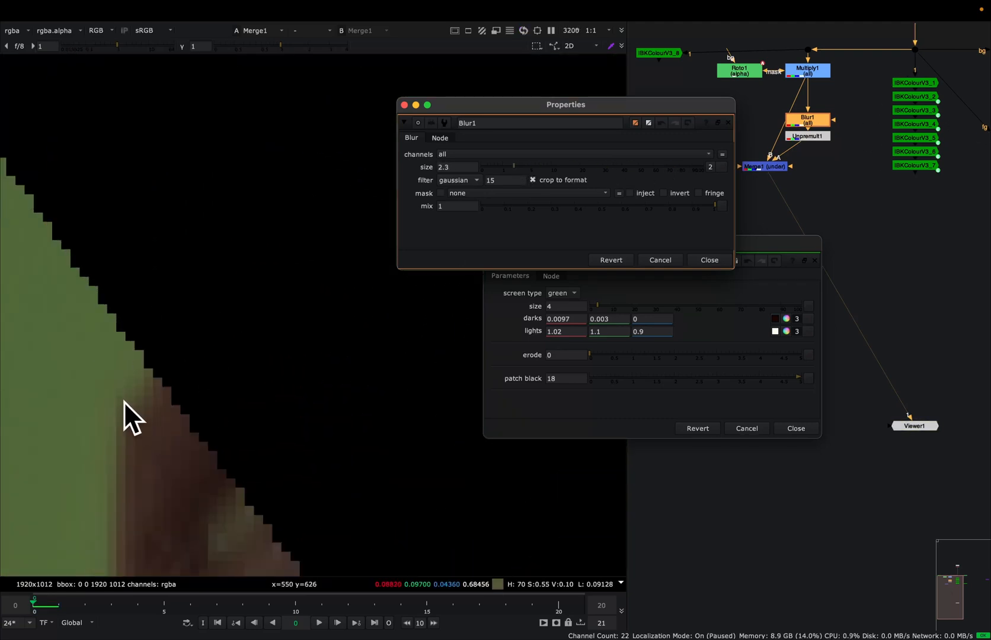
{"action": "left_click", "coordinate": [709, 260]}
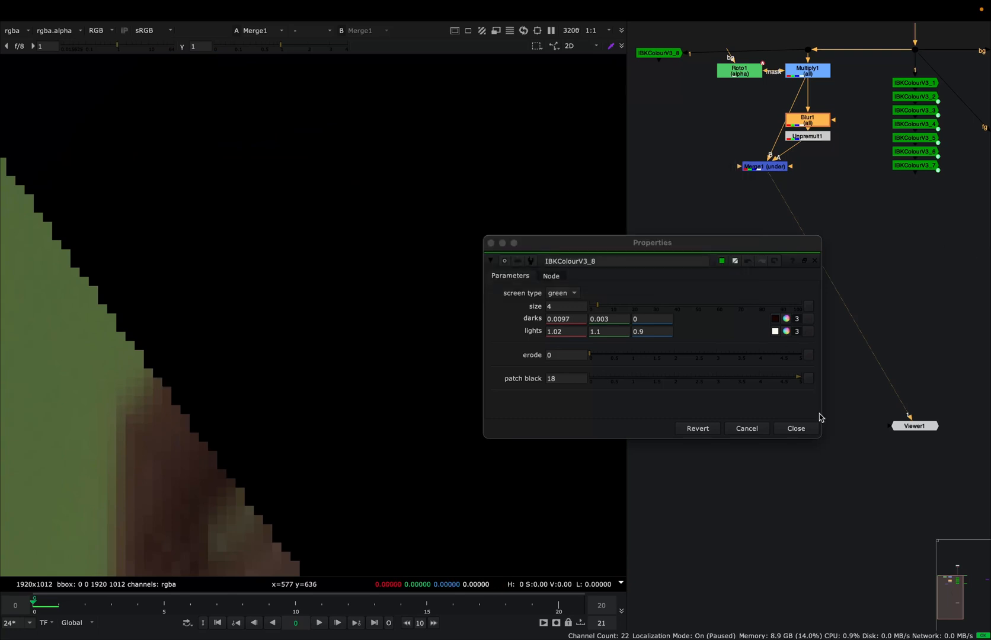
- Close IBKColourV3_8, check IBKColourV3_1's erode and patch black, then play IBKGizmoV3_1's keyed shot
{"action": "left_click", "coordinate": [796, 428]}
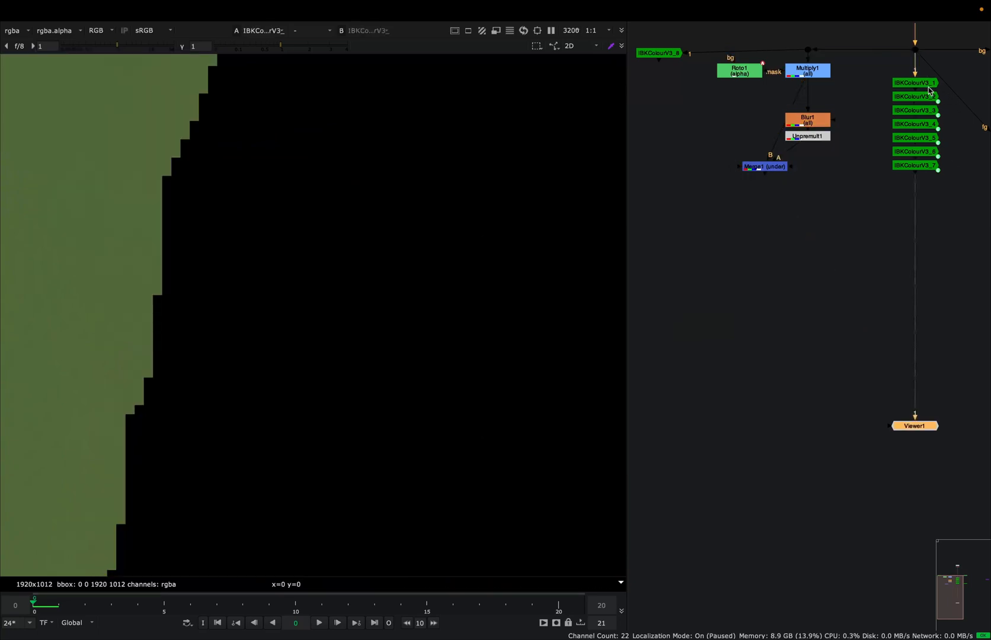
{"action": "double_click", "coordinate": [915, 82]}
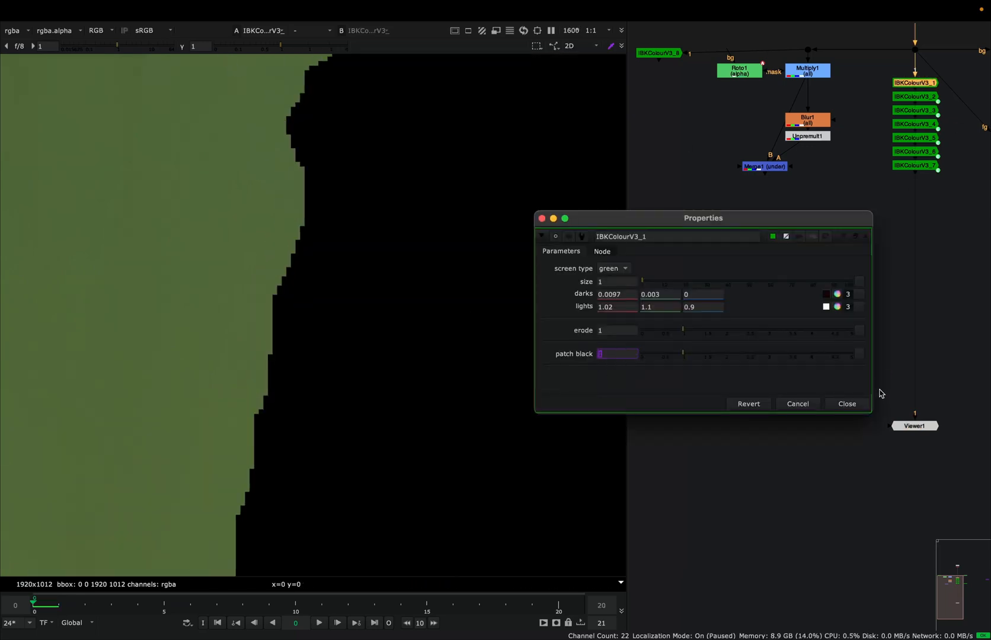
{"action": "left_click", "coordinate": [846, 405]}
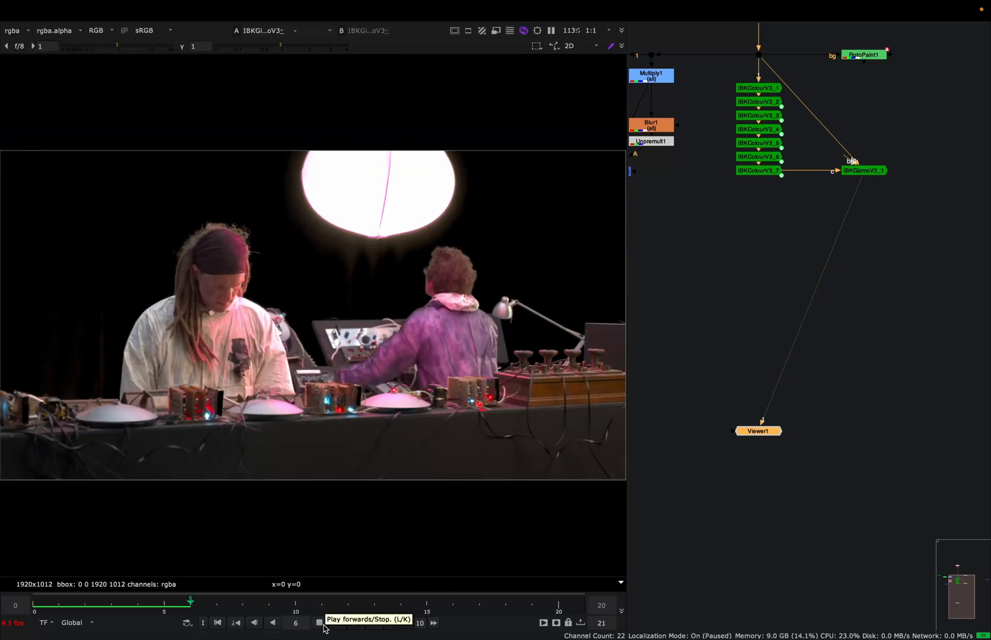
{"action": "left_click", "coordinate": [319, 624]}
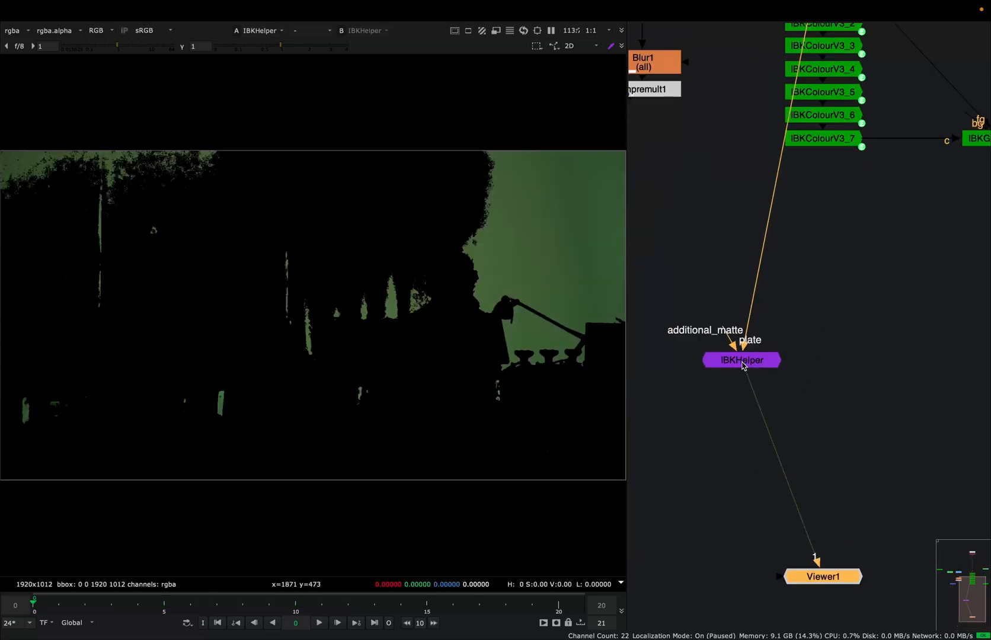
- Show IBKHelper's properties beside IBKColourV3_1's to compare darks and lights
{"action": "double_click", "coordinate": [741, 359]}
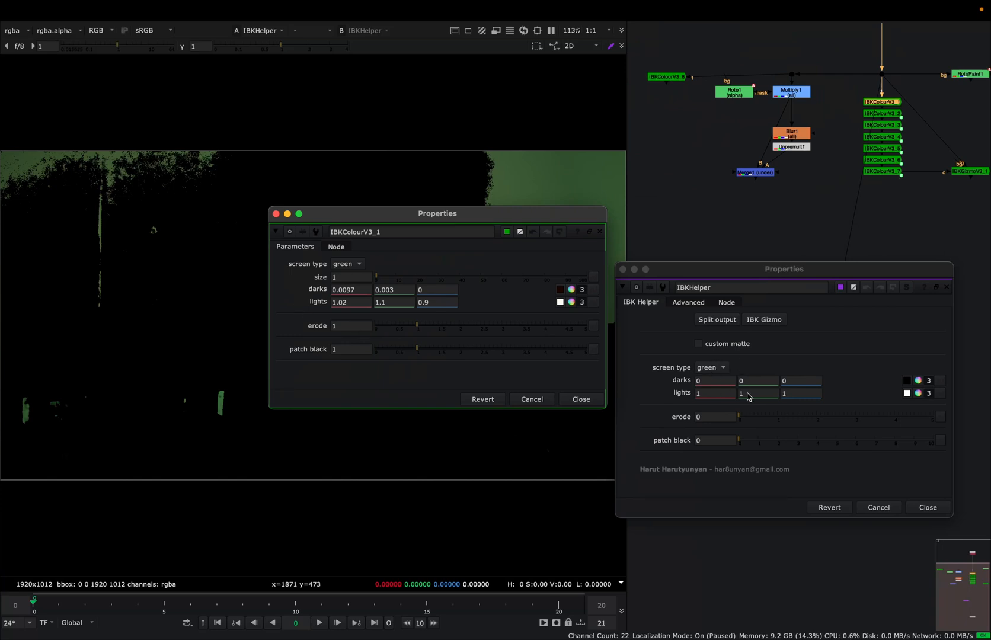
{"action": "mouse_move", "coordinate": [605, 299]}
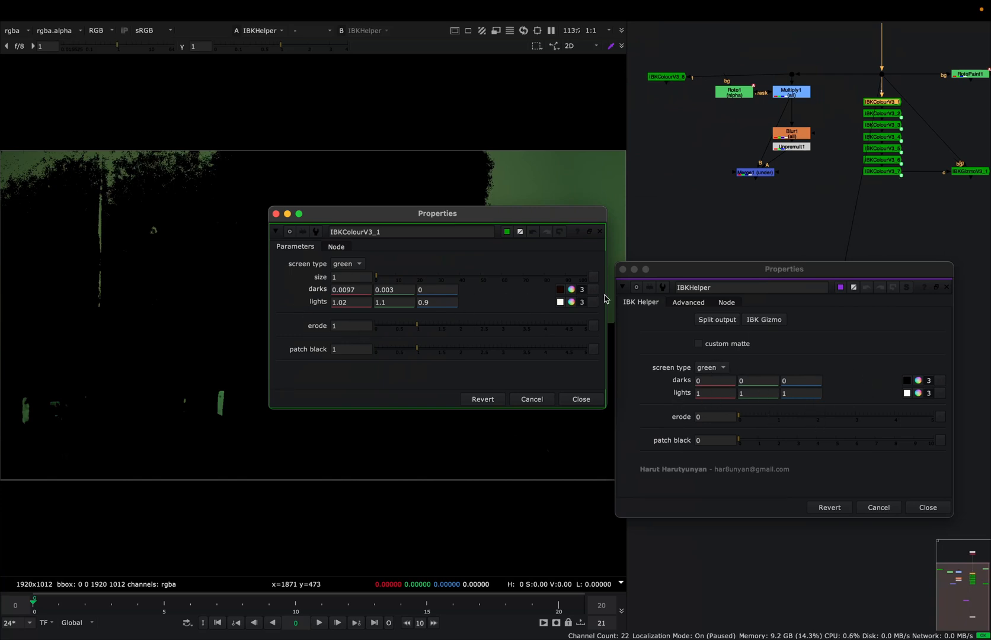
{"action": "mouse_move", "coordinate": [594, 288]}
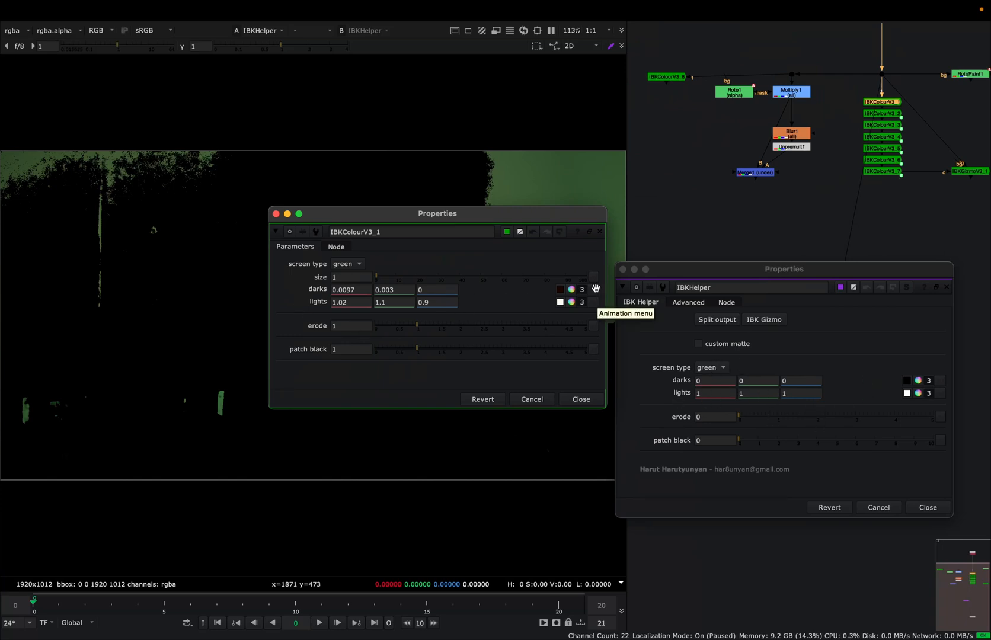
{"action": "mouse_move", "coordinate": [710, 328]}
{"action": "type", "text": ".004"}
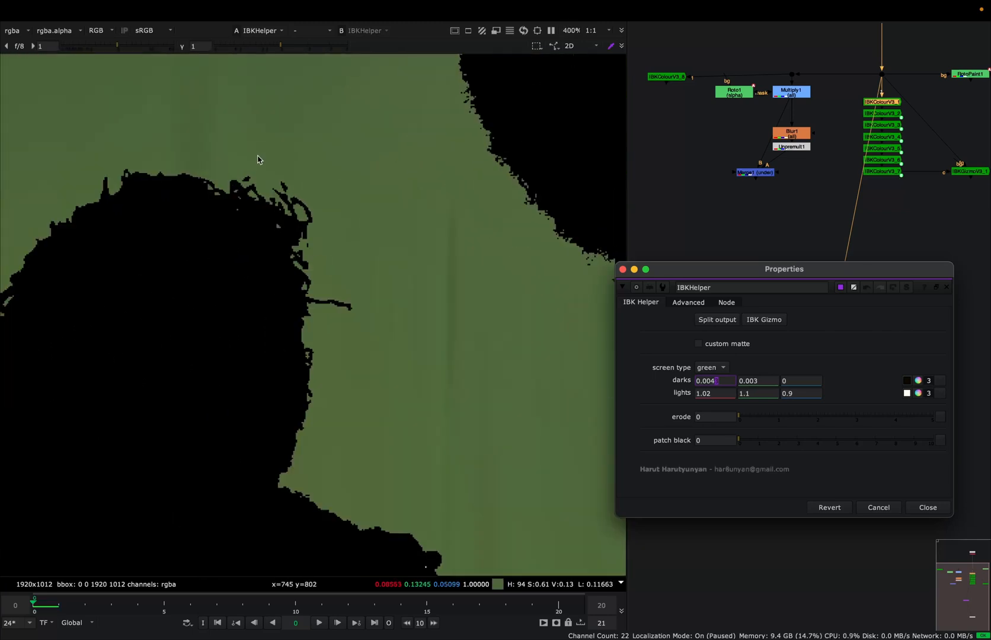
- Copy darks 0.0041/0.003/0 and lights 1.02/1.1/0.9 into IBKHelper, erode 1, patch black 4
{"action": "scroll", "scroll_direction": "up", "scroll_amount": 3}
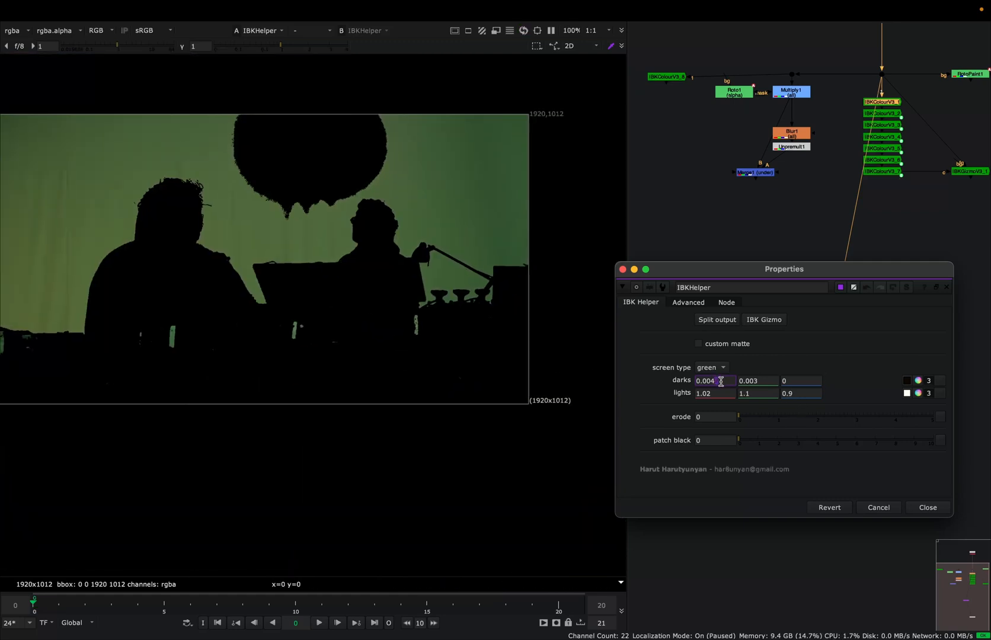
{"action": "scroll", "scroll_direction": "up", "scroll_amount": 3}
{"action": "type", "text": "1"}
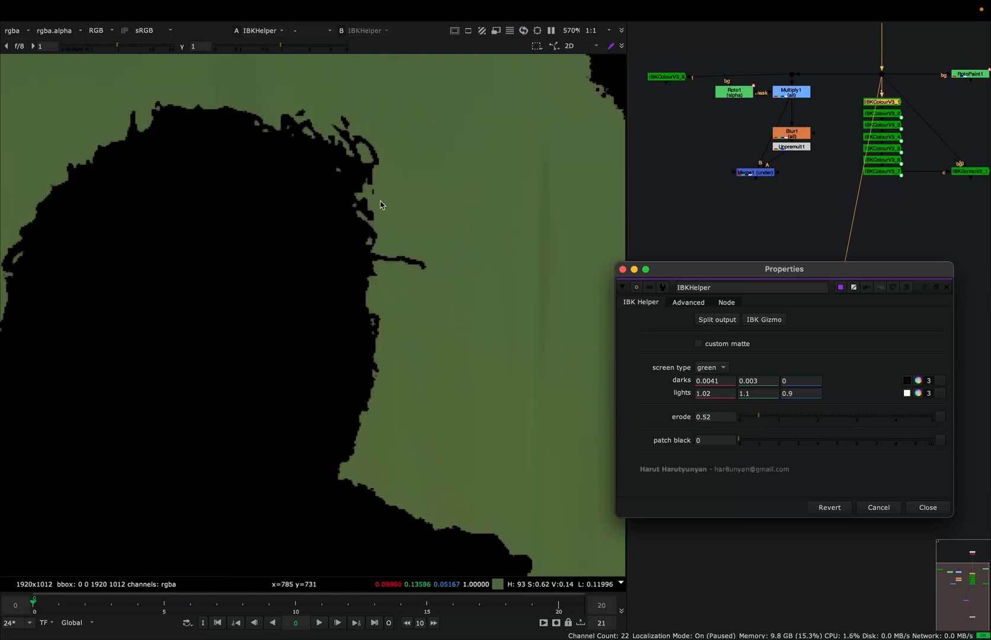
{"action": "scroll", "scroll_direction": "down", "scroll_amount": 3}
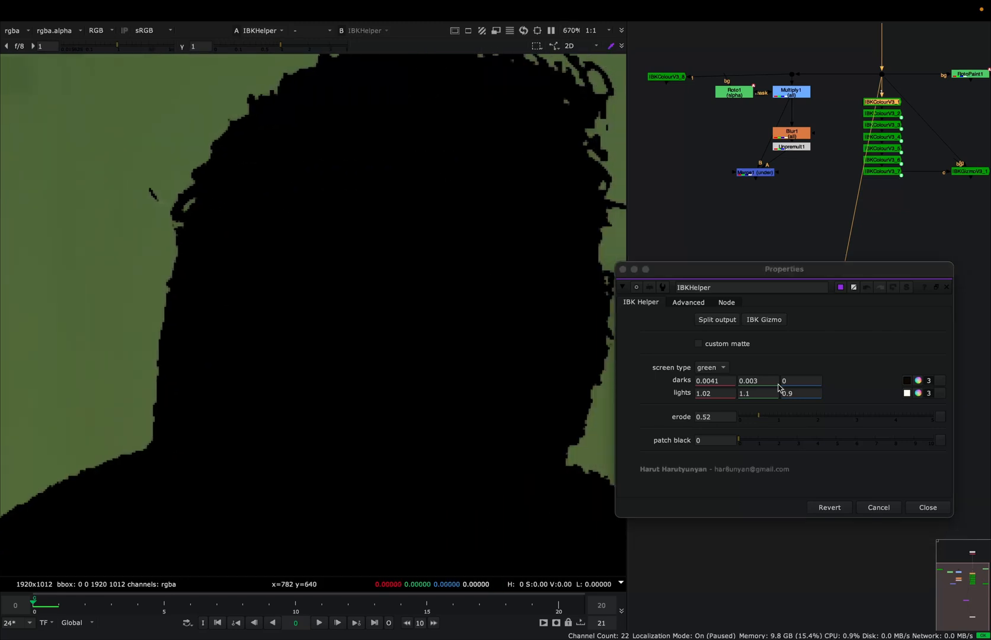
{"action": "triple_click", "coordinate": [713, 416]}
{"action": "type", "text": "1"}
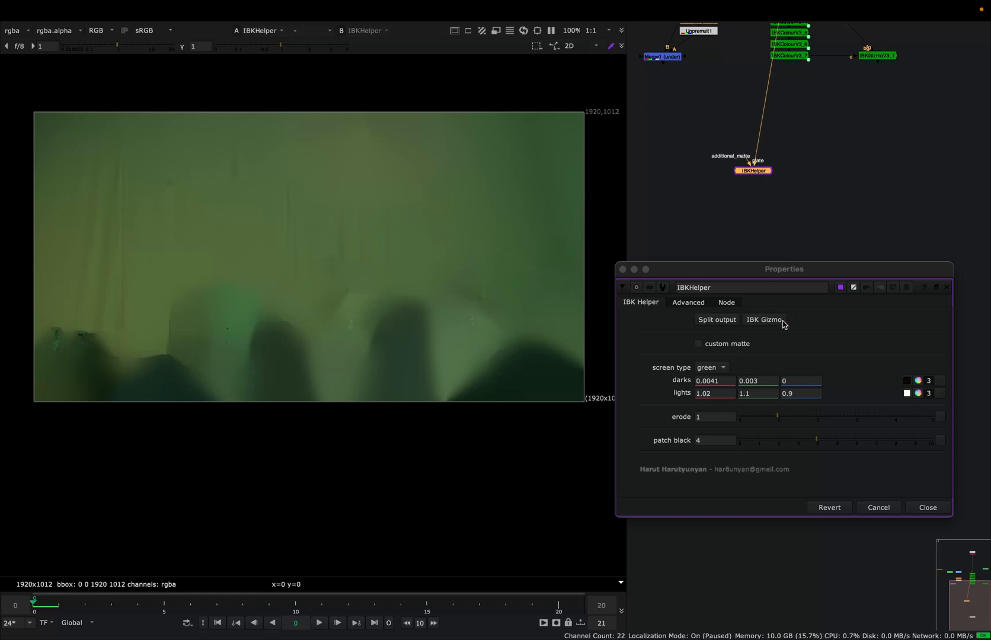
- Generate an IBKGizmo from IBKHelper and set darks red 0.0016, erode and patch black 0
{"action": "left_click", "coordinate": [764, 320]}
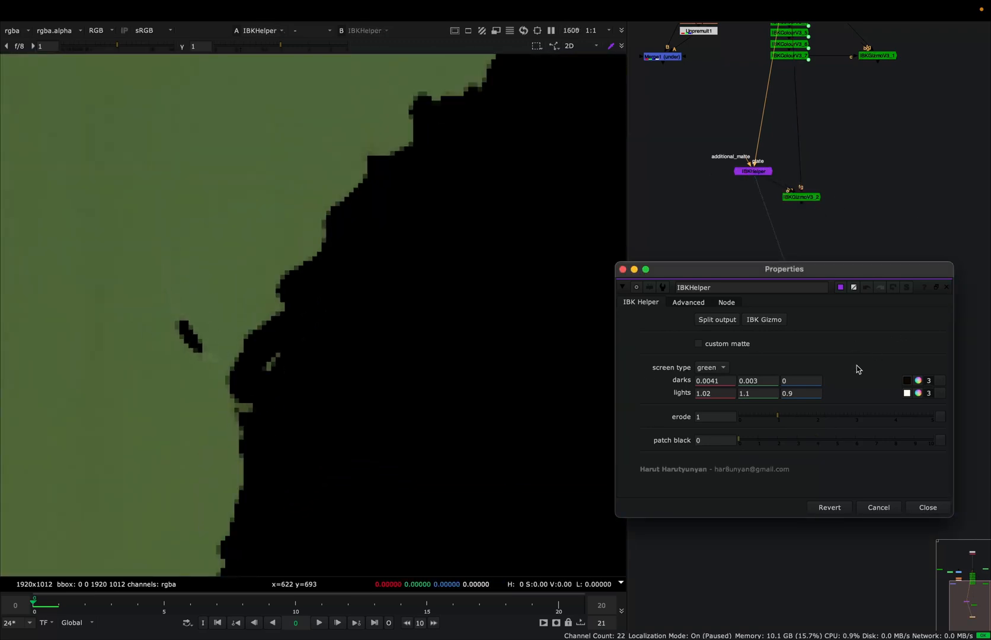
{"action": "left_click", "coordinate": [714, 381]}
{"action": "type", "text": "0.0016"}
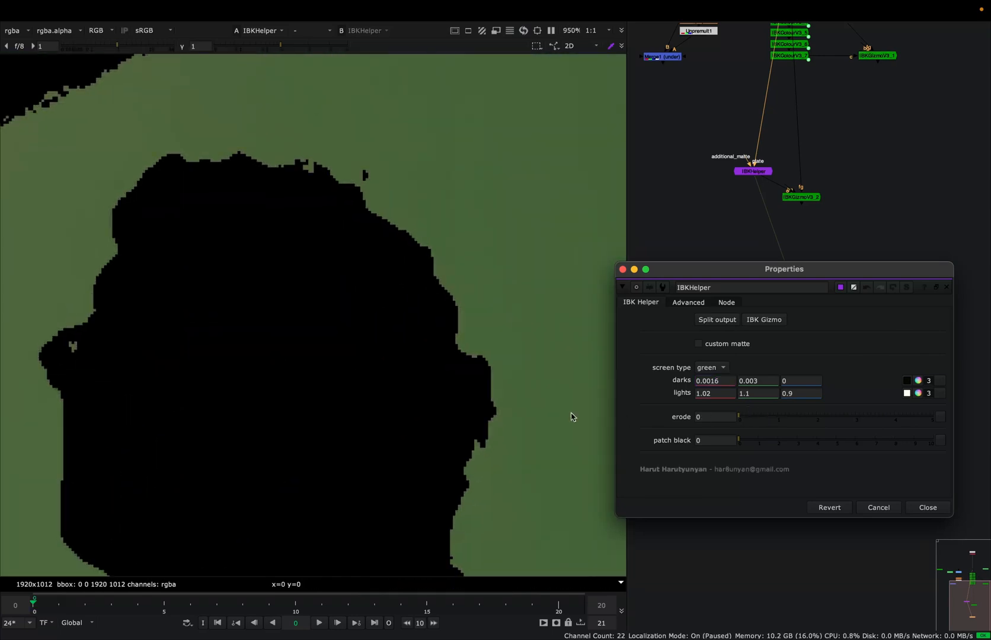
{"action": "scroll", "scroll_direction": "down", "scroll_amount": 3}
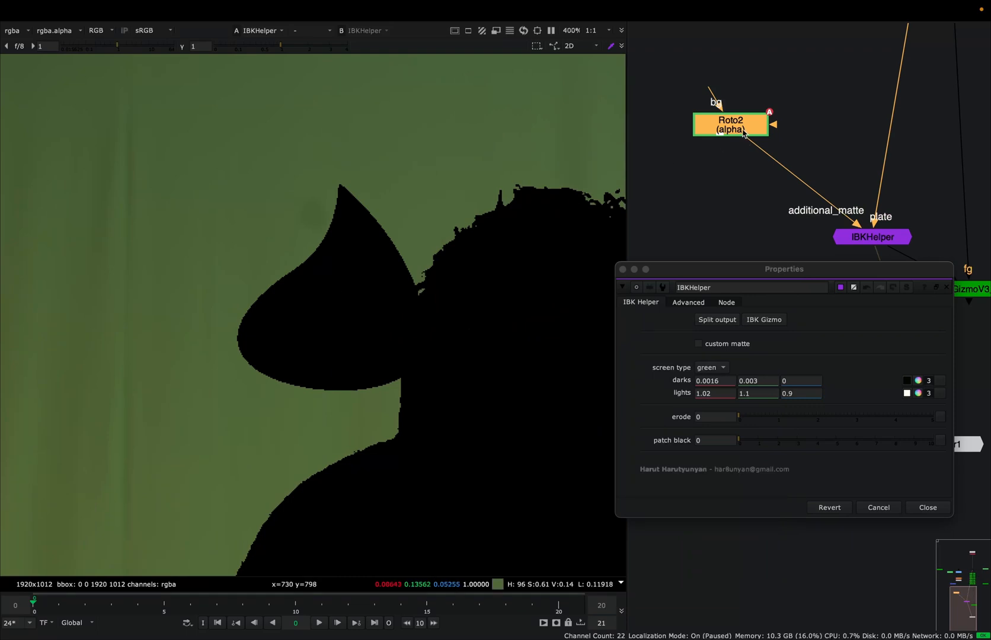
- Feed RotoPaint2 into IBKHelper's additional matte input and reopen IBKHelper's properties
{"action": "double_click", "coordinate": [731, 127]}
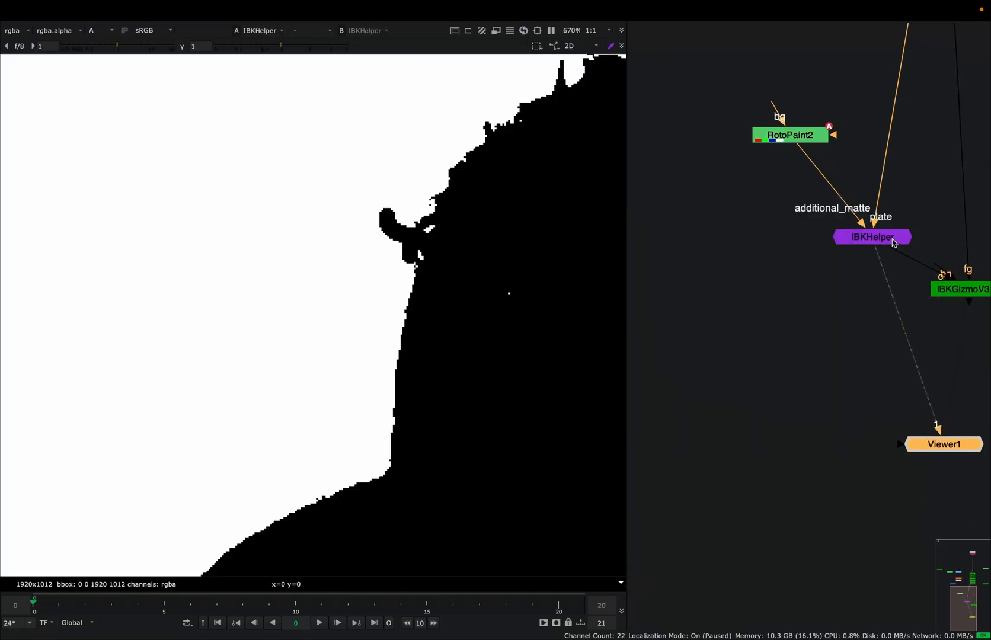
{"action": "double_click", "coordinate": [871, 236]}
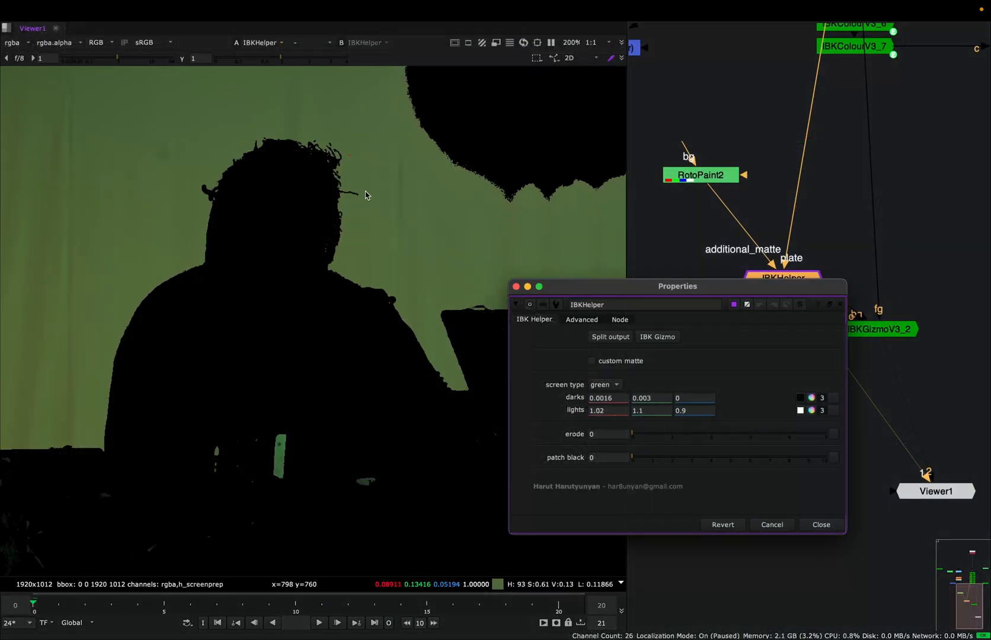
- Add a Primatte1 keyer and enable IBKHelper's custom matte input to use it
{"action": "left_click", "coordinate": [820, 524]}
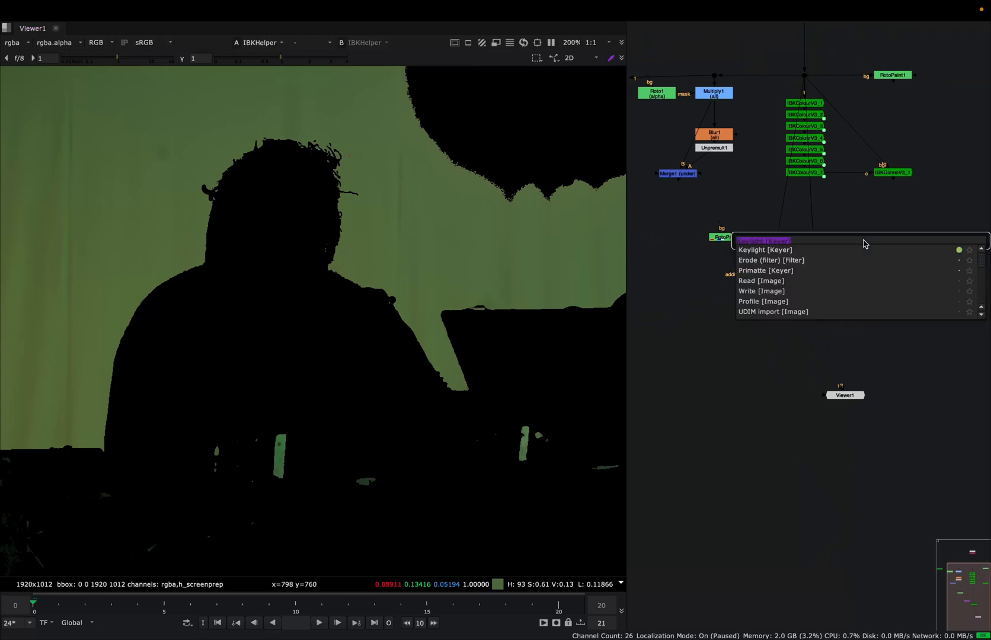
{"action": "type", "text": "r"}
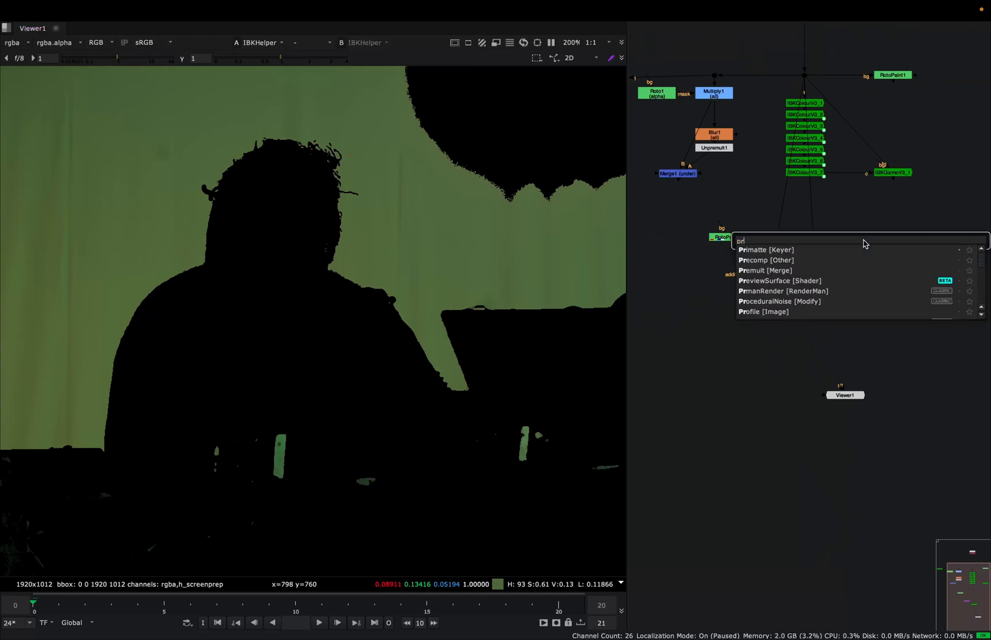
{"action": "left_click", "coordinate": [765, 250]}
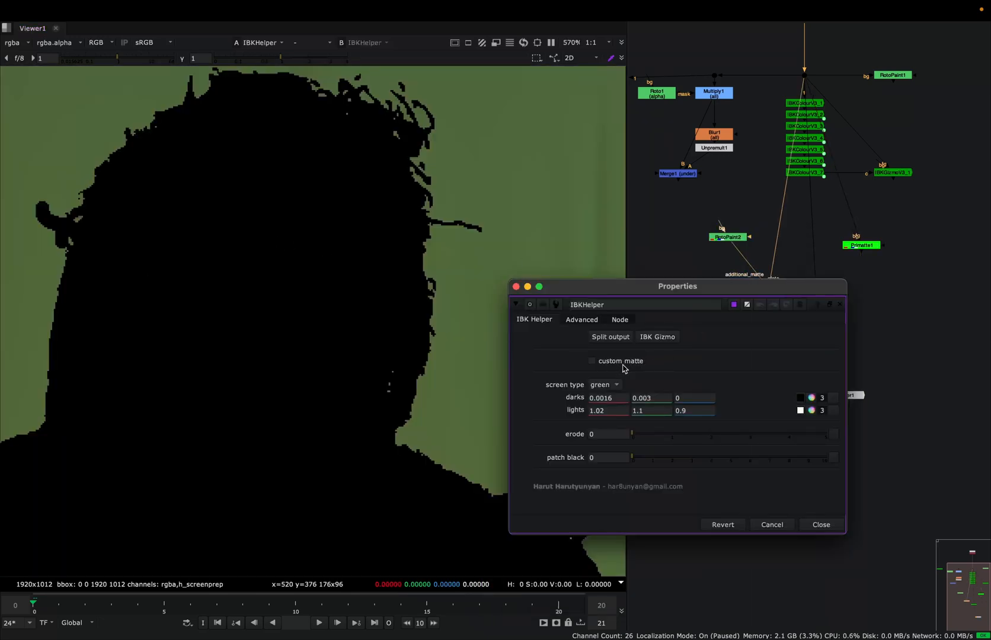
{"action": "left_click", "coordinate": [593, 361]}
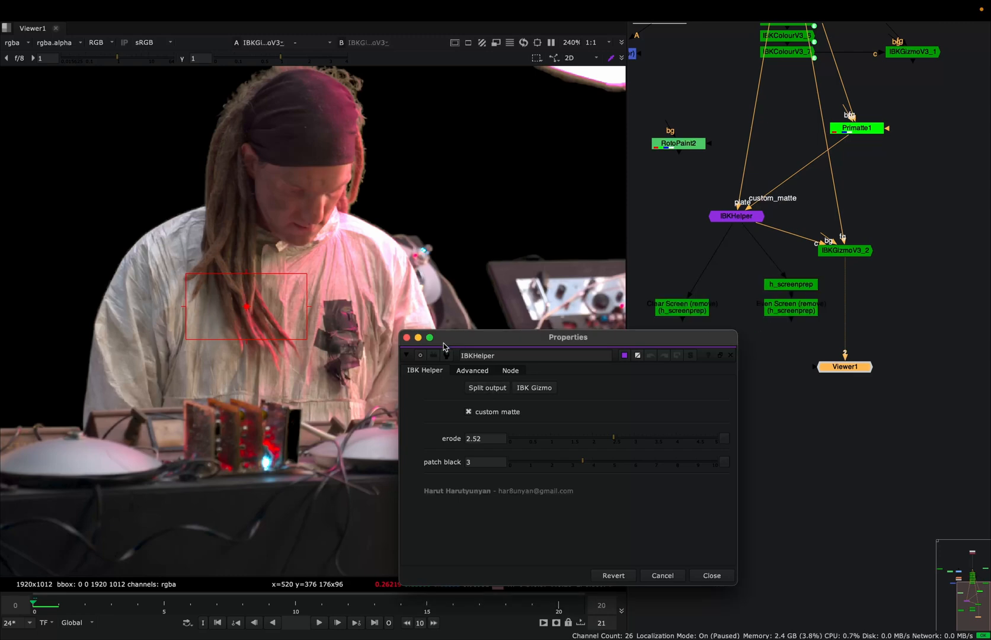
- Dismiss IBKHelper settings and put the Even Screen h_screenprep output in the Viewer
{"action": "left_click", "coordinate": [711, 577]}
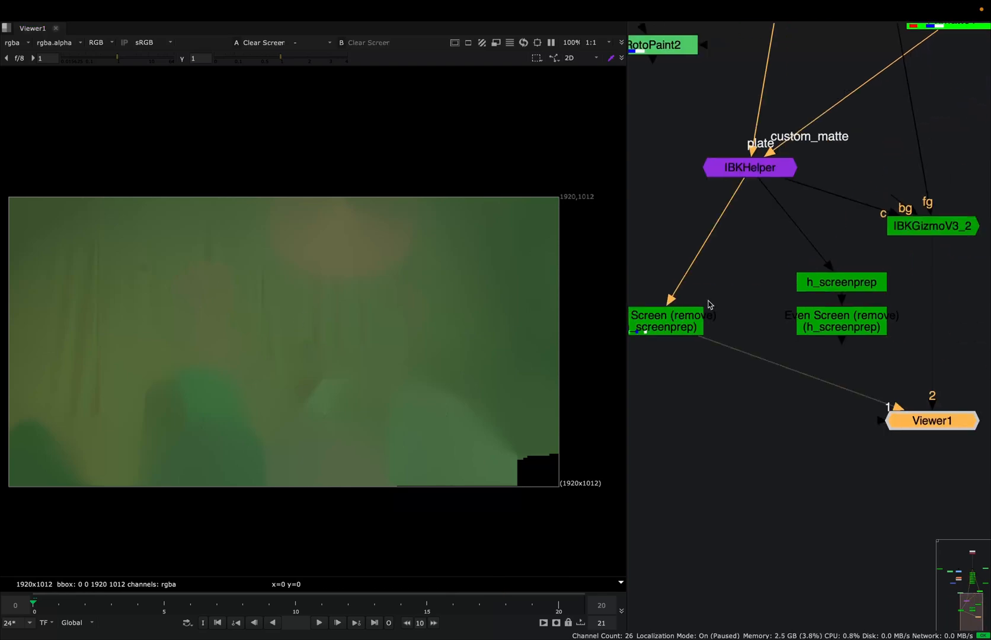
{"action": "left_click", "coordinate": [841, 322]}
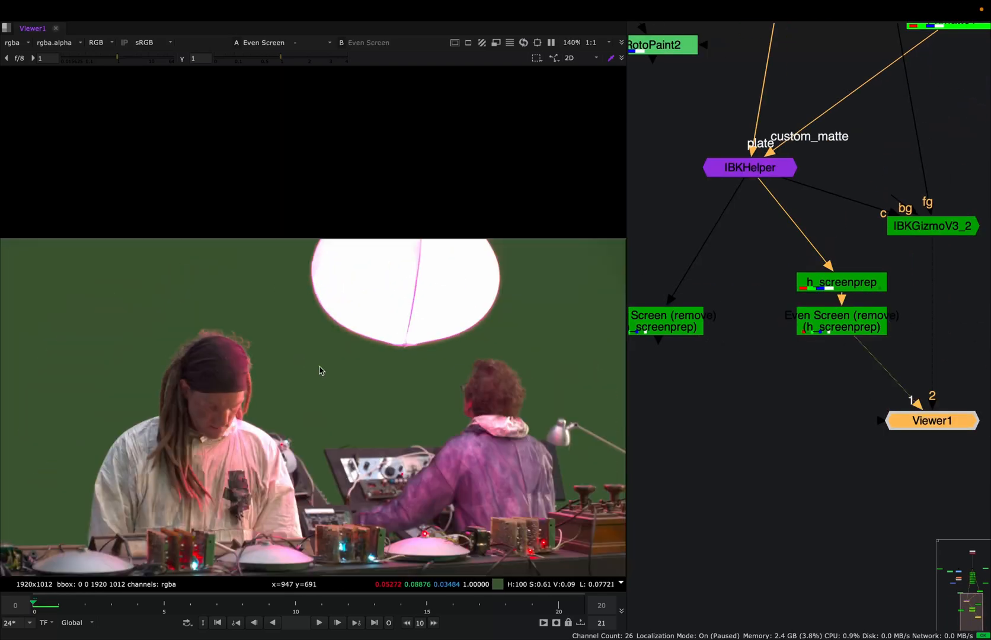
{"action": "scroll", "scroll_direction": "down", "scroll_amount": 3}
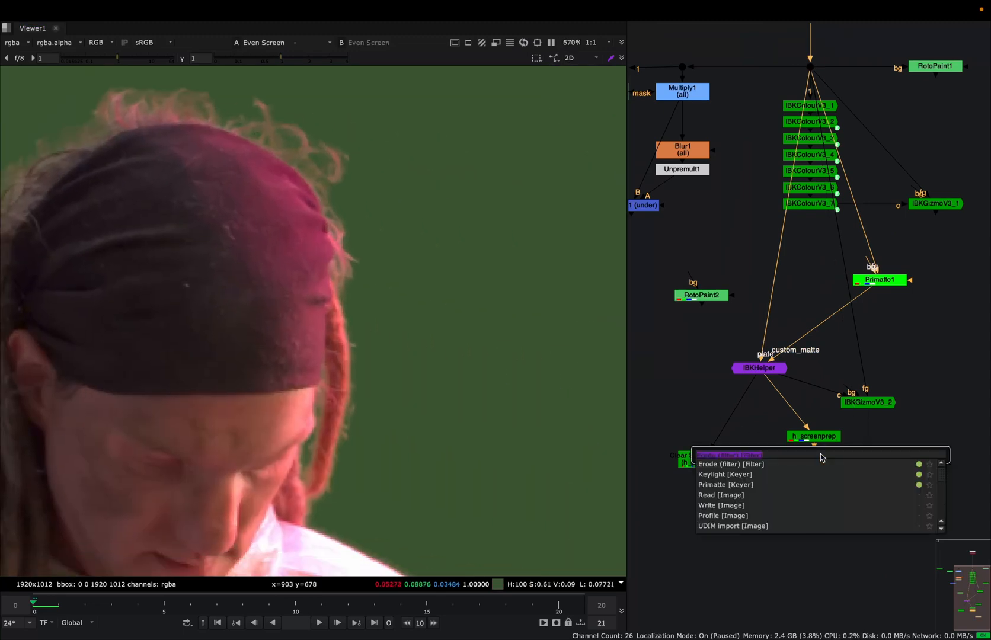
- Add Keylight1 after Even Screen and view its keyed performer on black
{"action": "type", "text": "key"}
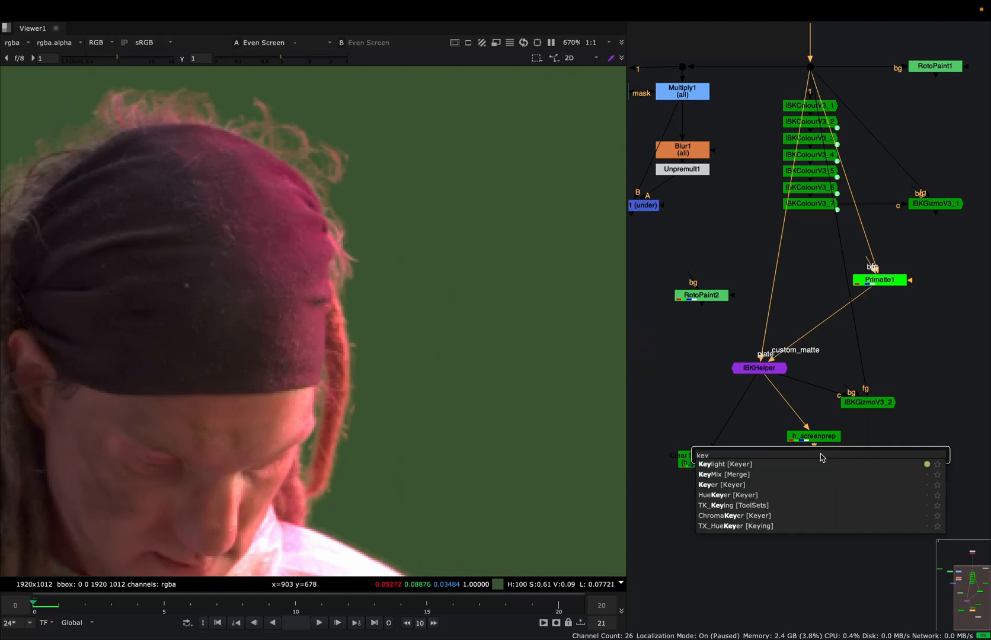
{"action": "left_click", "coordinate": [721, 463]}
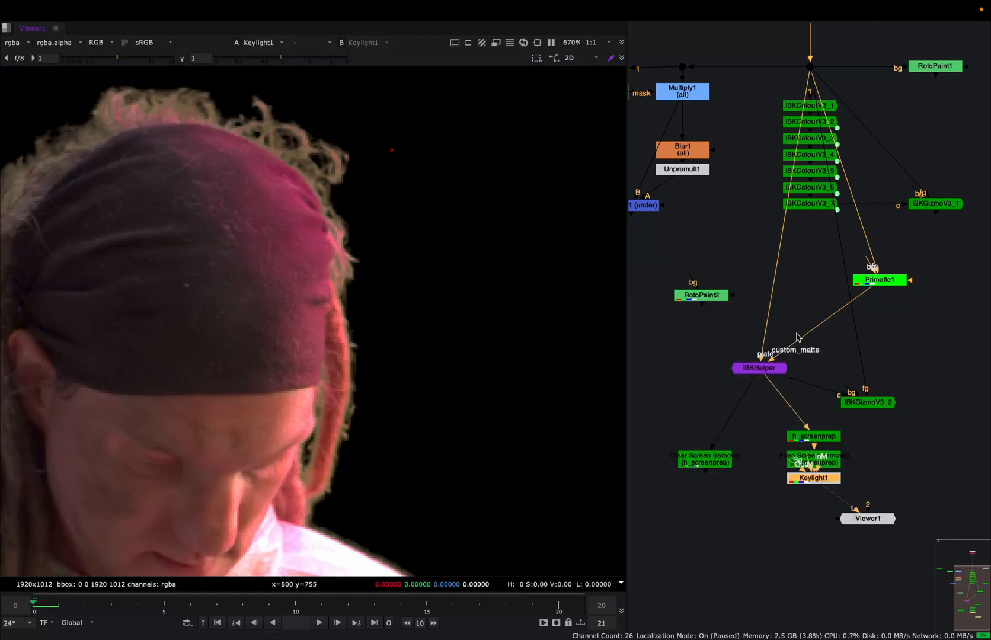
{"action": "scroll", "scroll_direction": "down", "scroll_amount": 3}
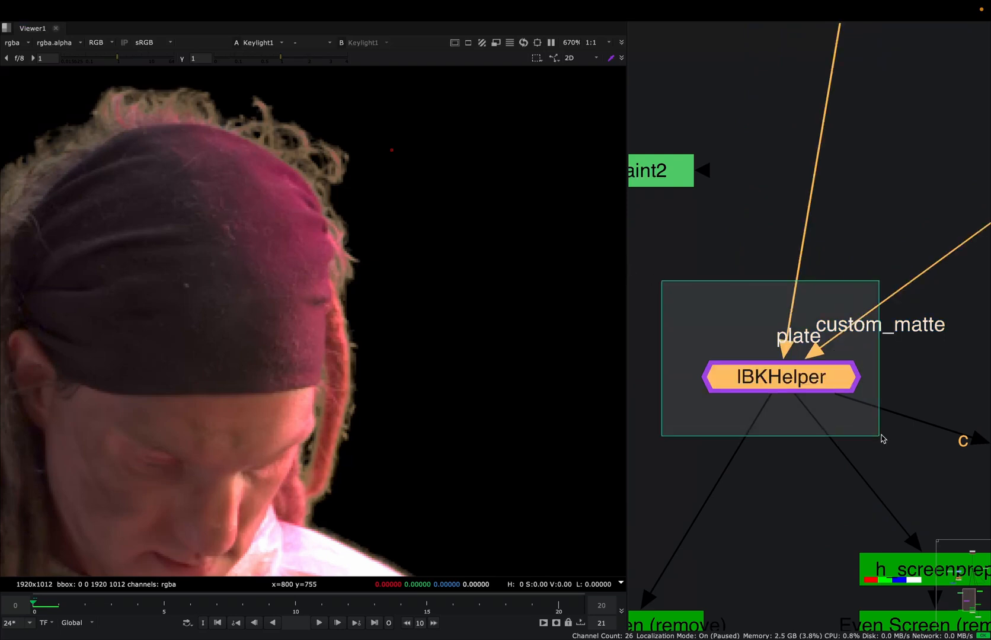
{"action": "left_click", "coordinate": [609, 360]}
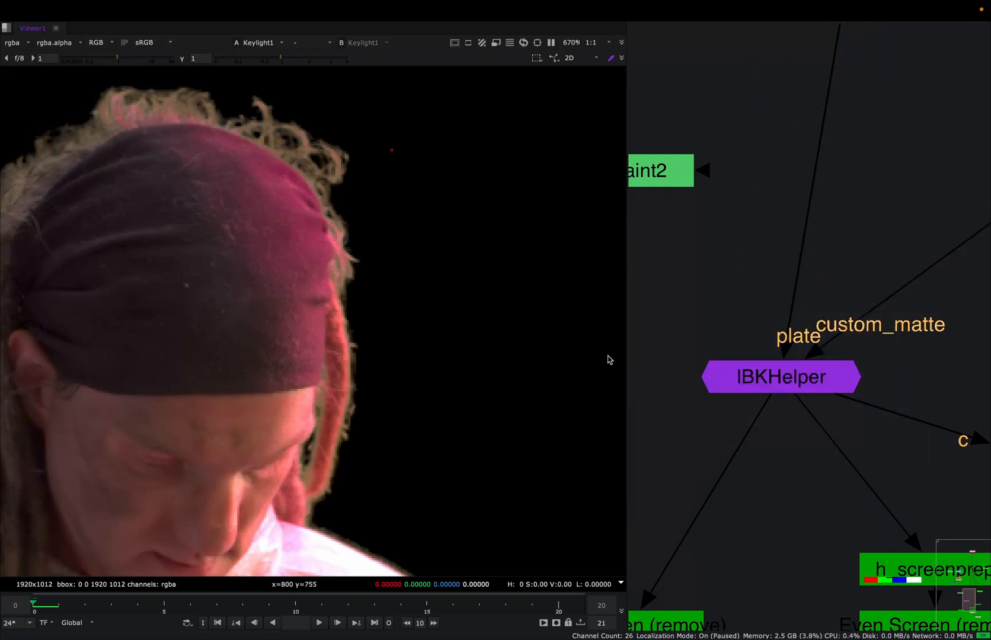